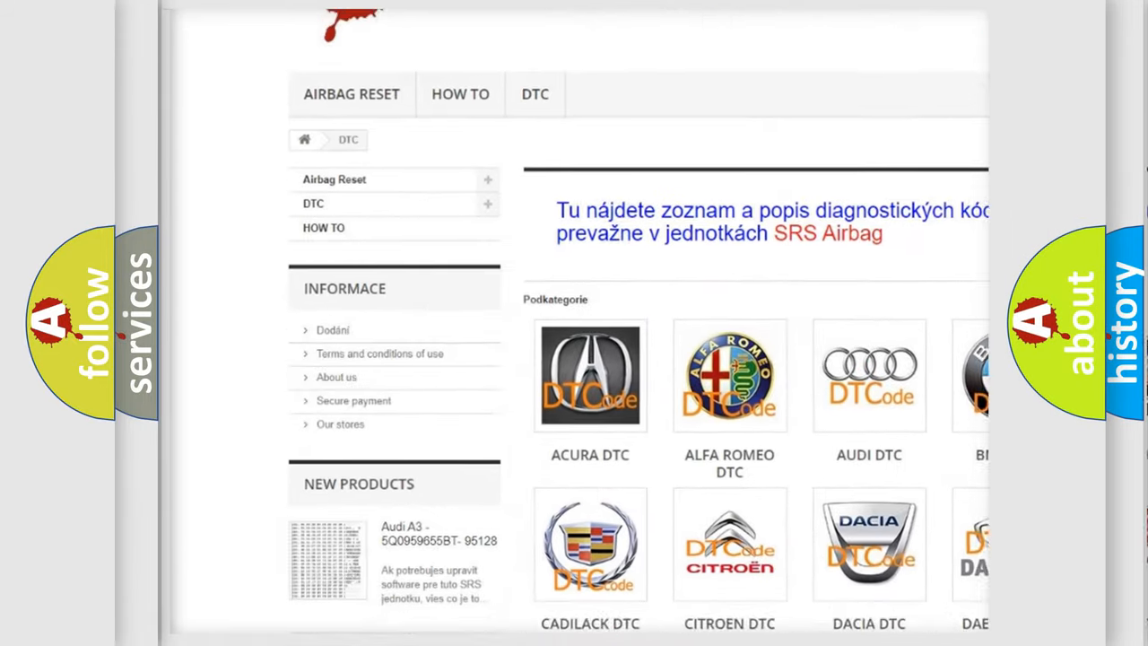
pyautogui.scroll(-3)
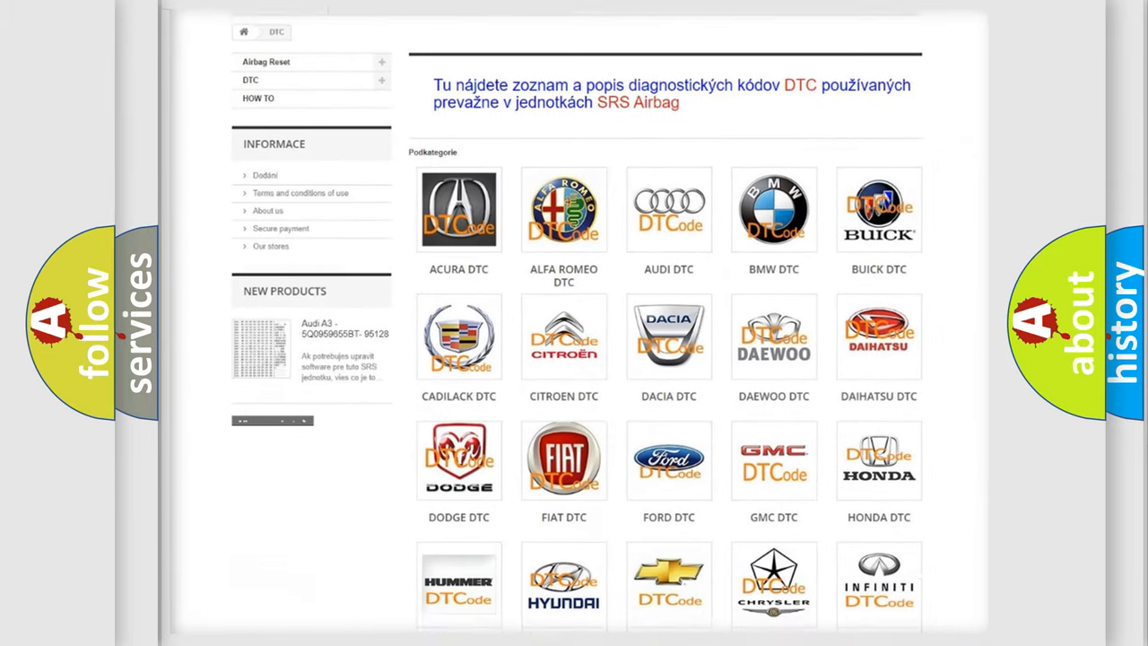
pyautogui.scroll(-3)
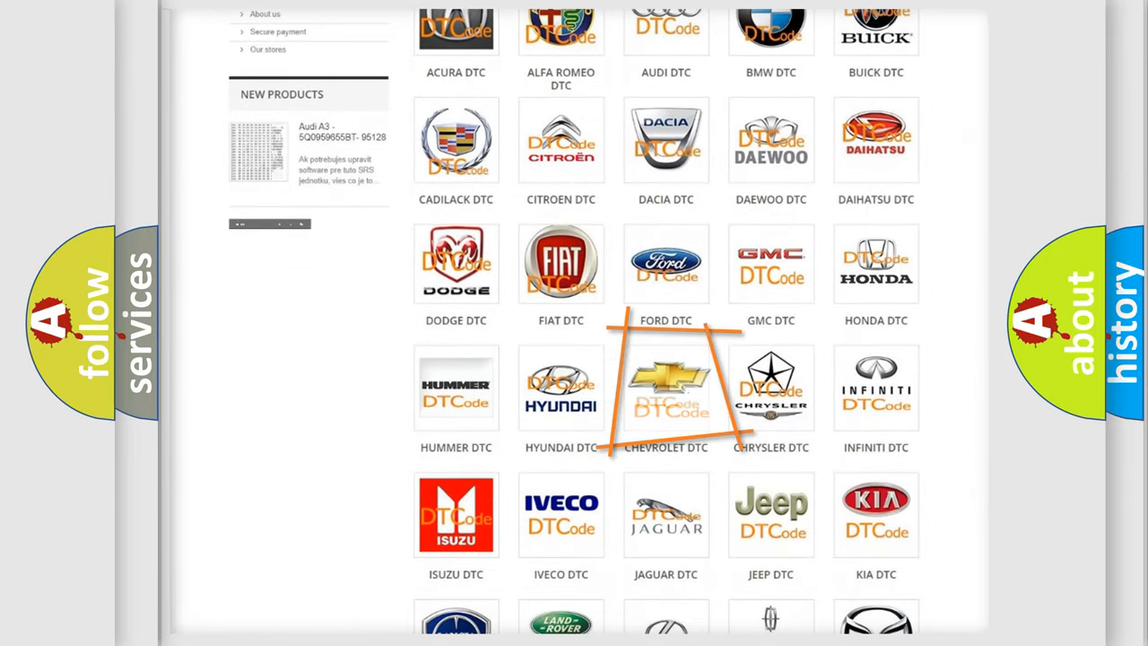